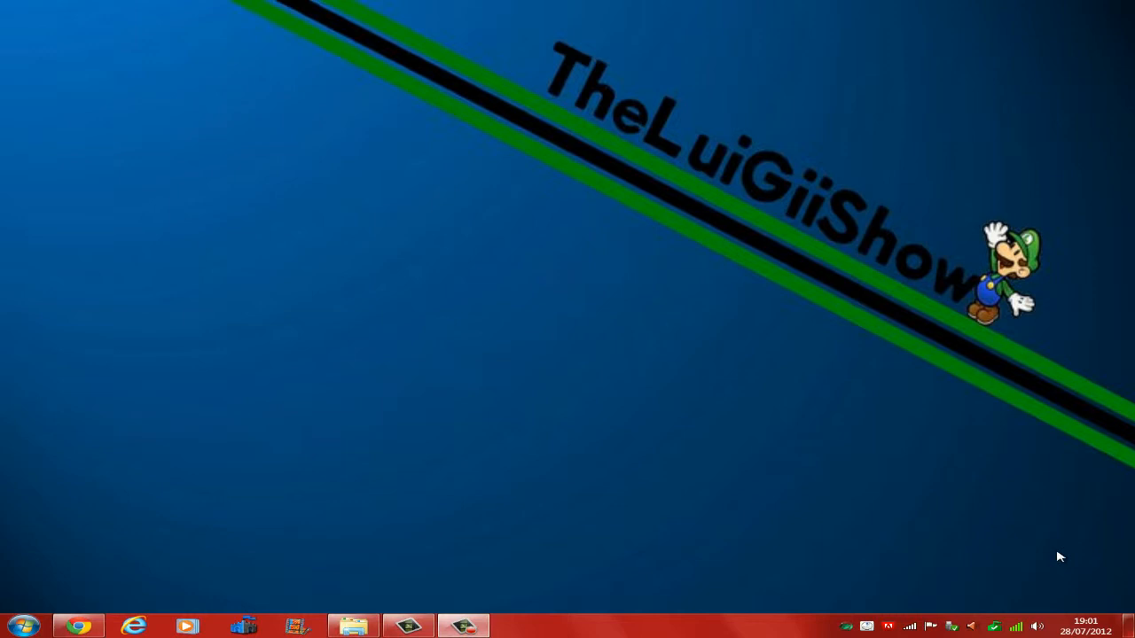
{"action": "mouse_move", "coordinate": [627, 587]}
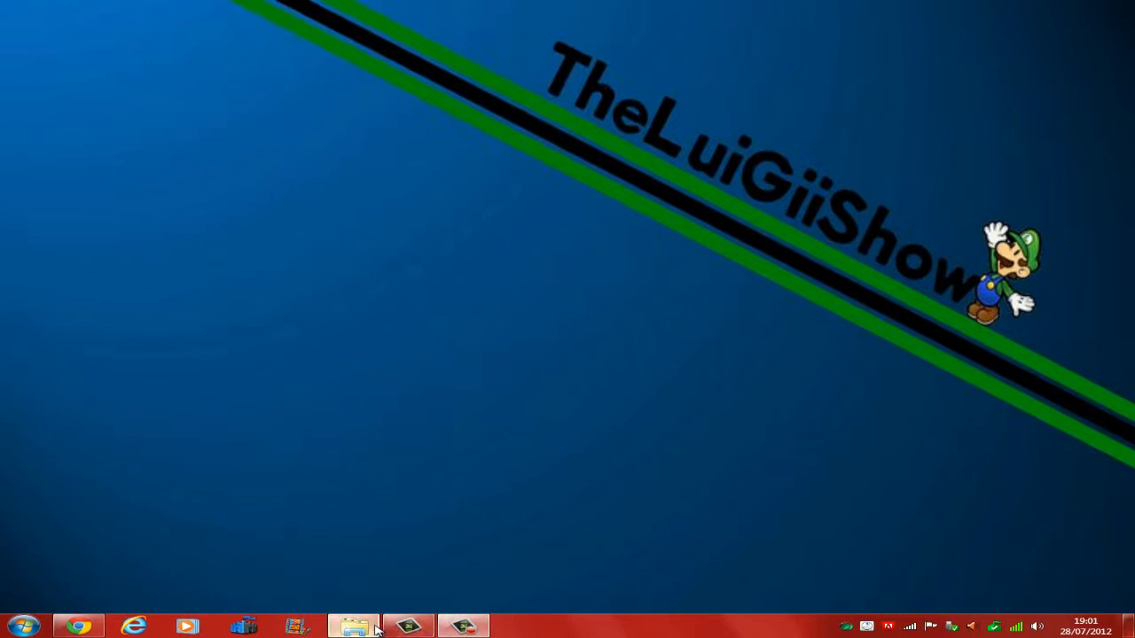
Import the VisualBoyAdvance gameplay AVI from its Explorer folder into Camtasia's Clip Bin.
{"action": "left_click", "coordinate": [354, 627]}
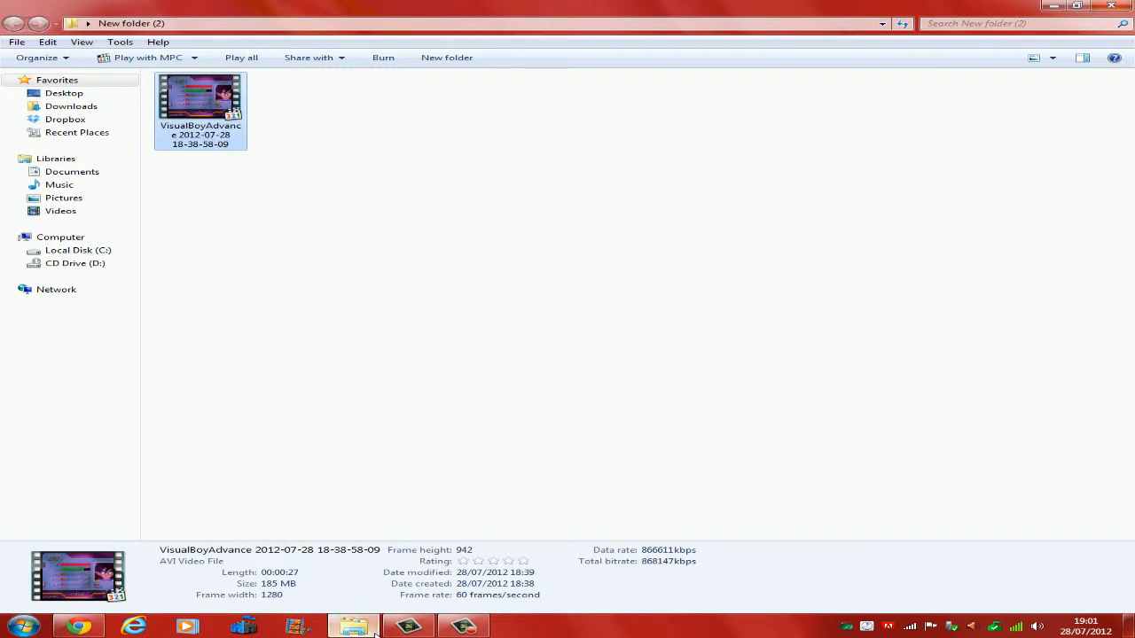
{"action": "left_click", "coordinate": [407, 627]}
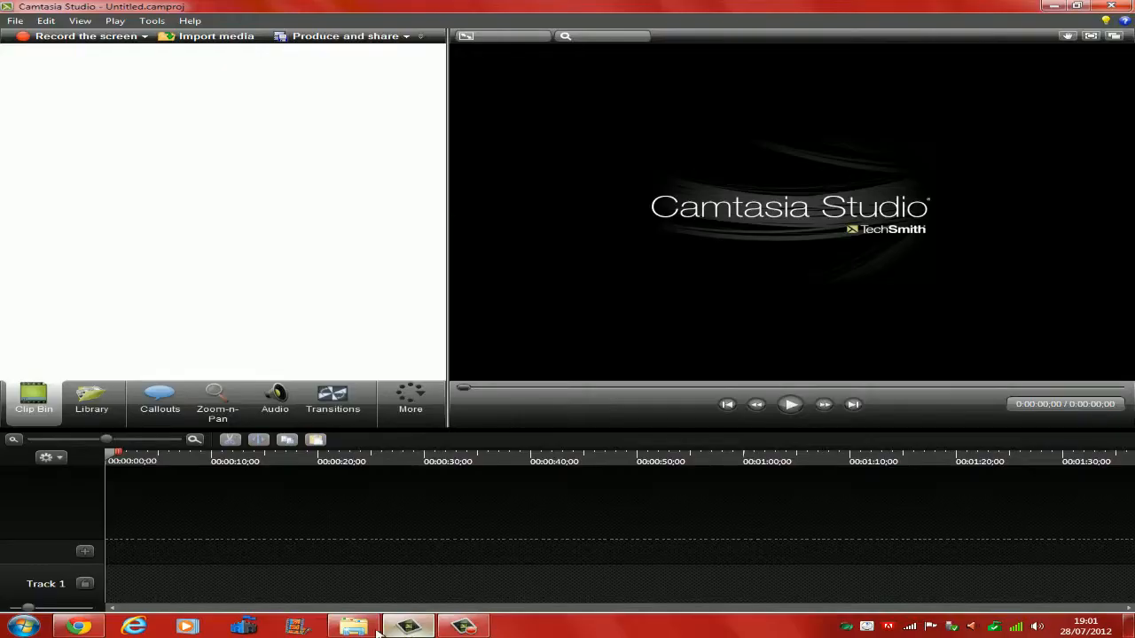
{"action": "left_click", "coordinate": [353, 627]}
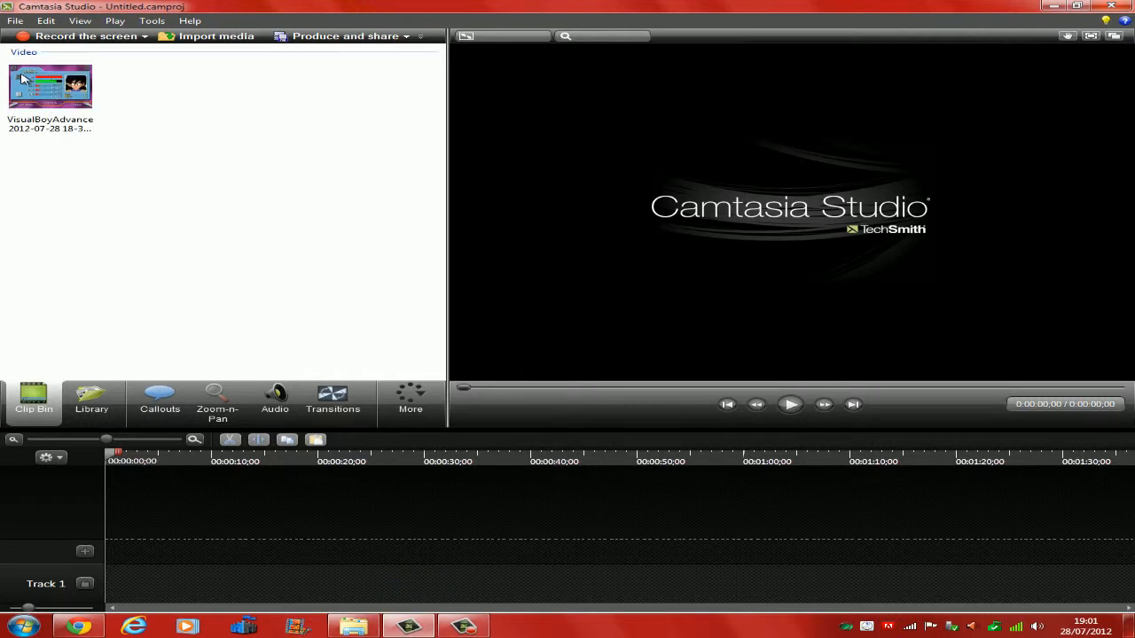
Add the gameplay clip to Track 1 and set editing dimensions to 1280 x 720 (YouTube & Screencast 16:9).
{"action": "left_click", "coordinate": [50, 84]}
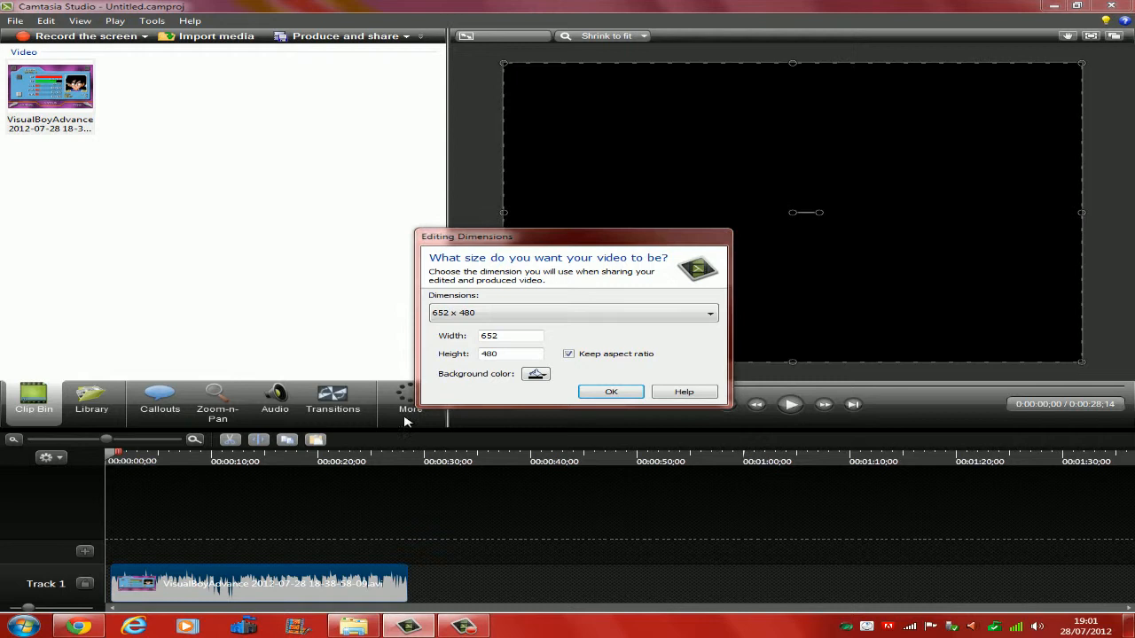
{"action": "left_click", "coordinate": [708, 312]}
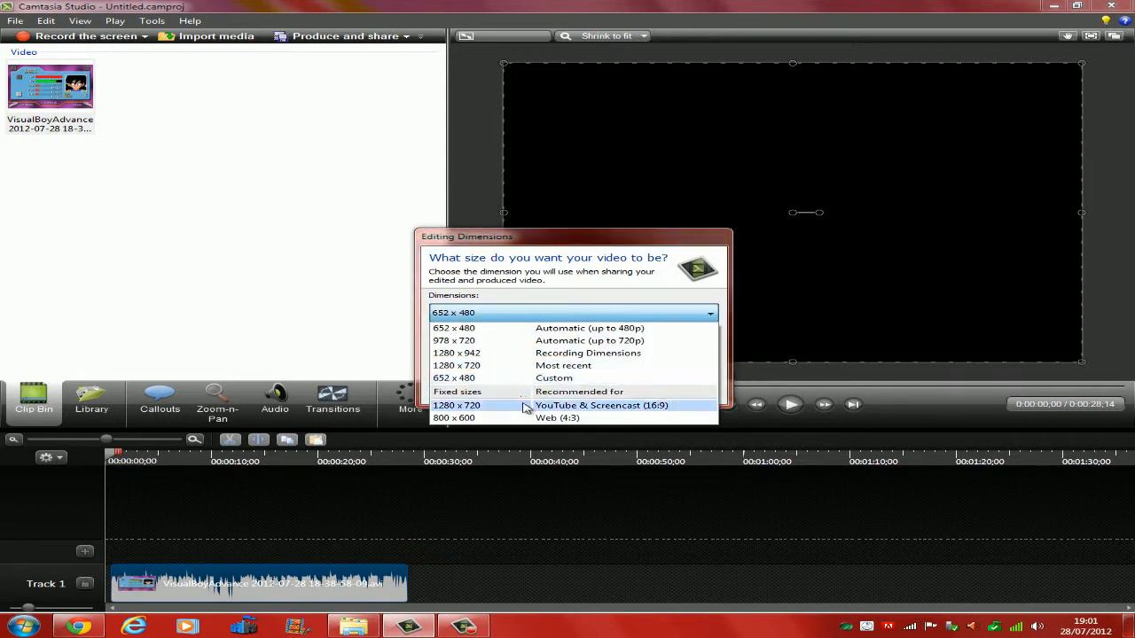
{"action": "left_click", "coordinate": [456, 405]}
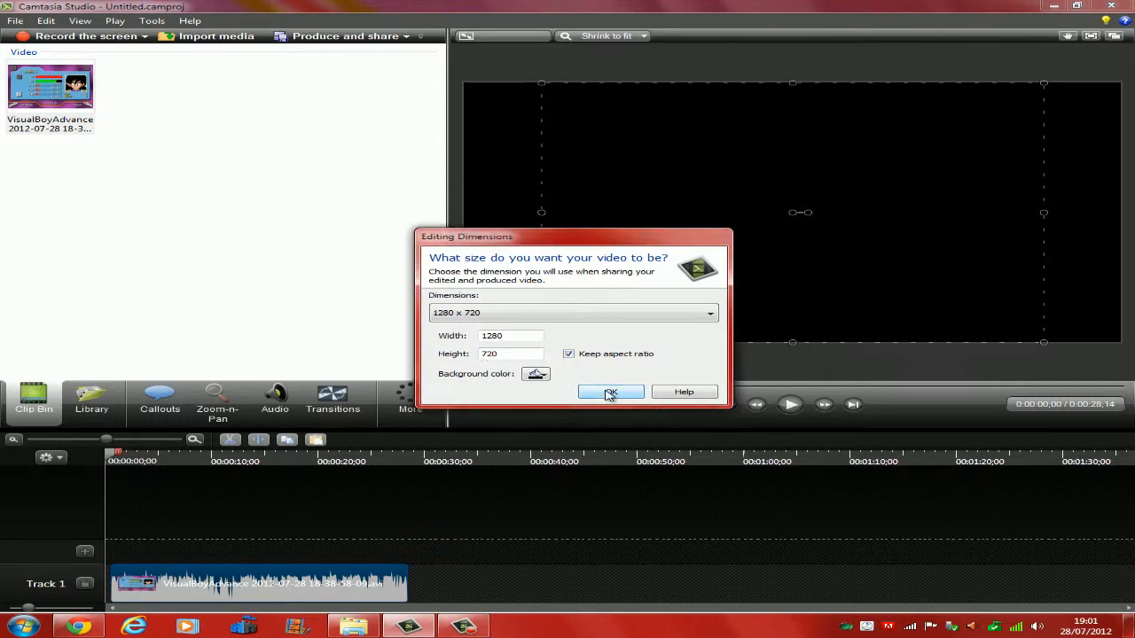
{"action": "left_click", "coordinate": [611, 392]}
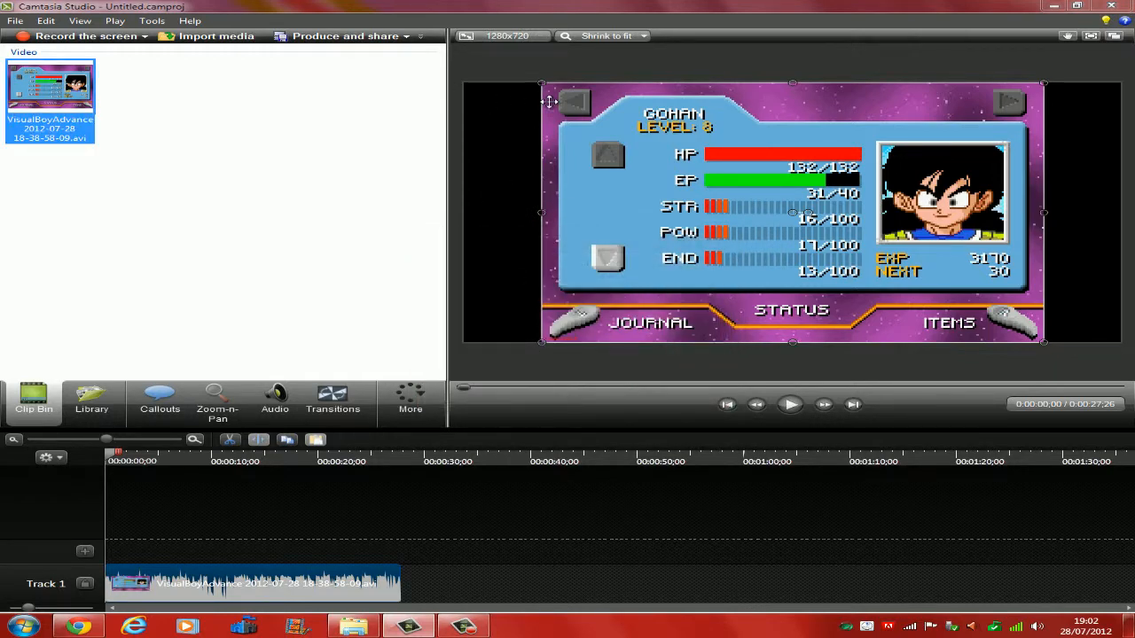
{"action": "mouse_move", "coordinate": [541, 212]}
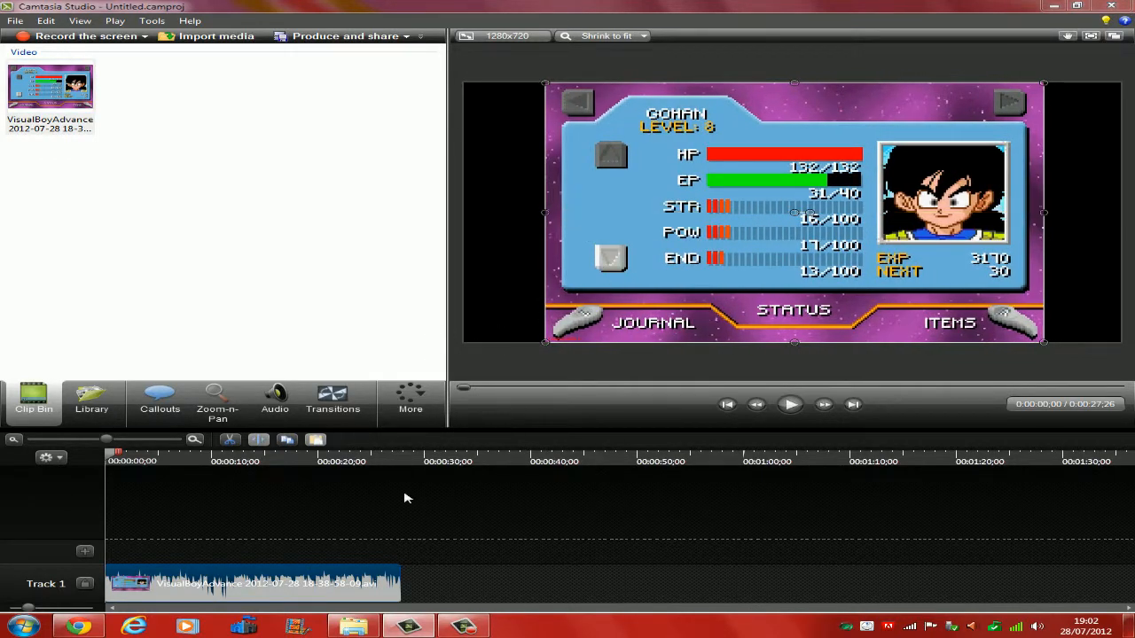
{"action": "mouse_move", "coordinate": [217, 399]}
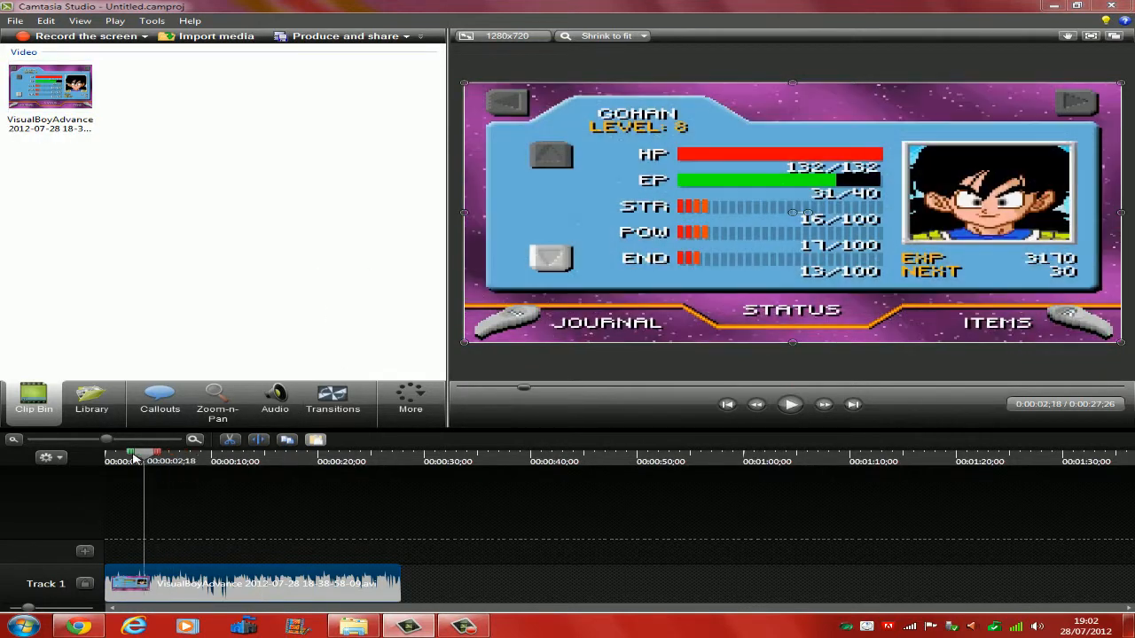
{"action": "left_click", "coordinate": [353, 461]}
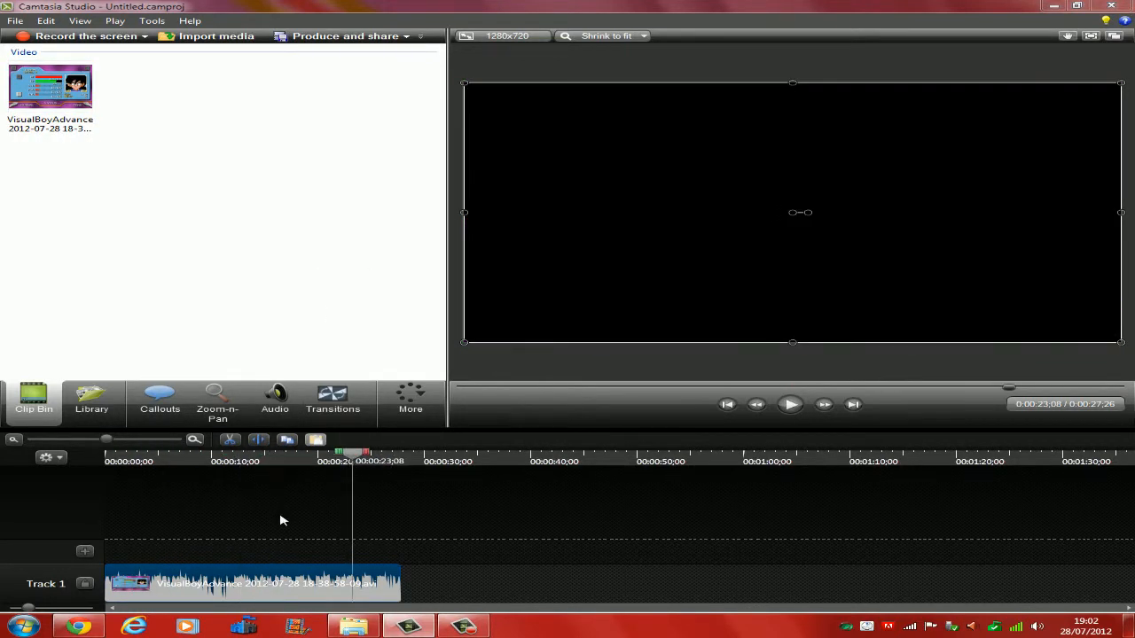
{"action": "mouse_move", "coordinate": [231, 390]}
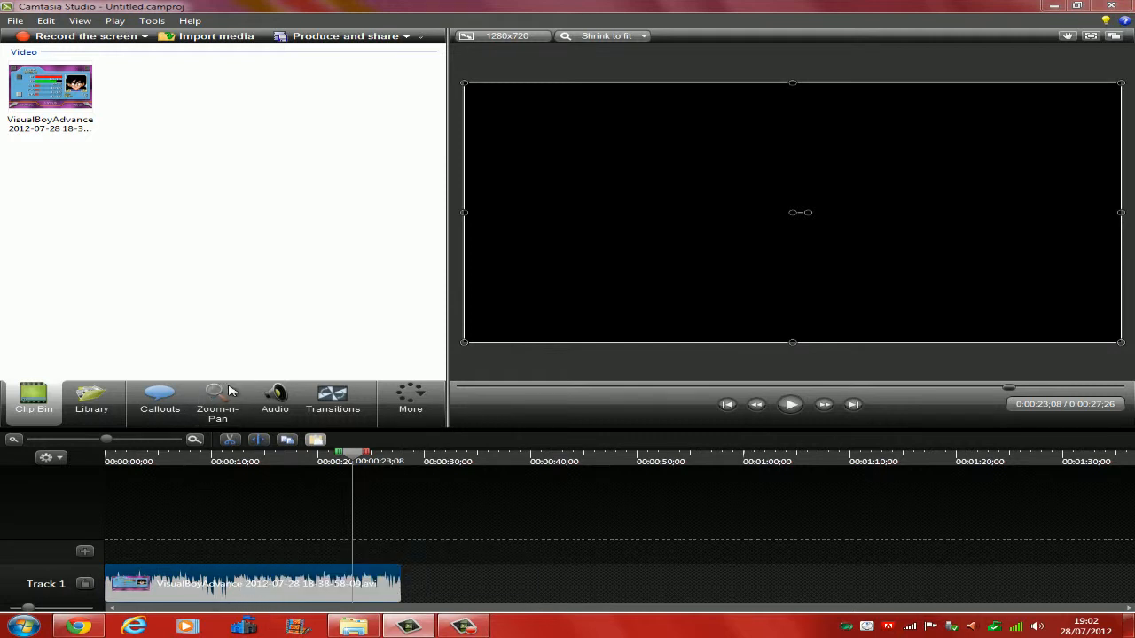
{"action": "mouse_move", "coordinate": [146, 506]}
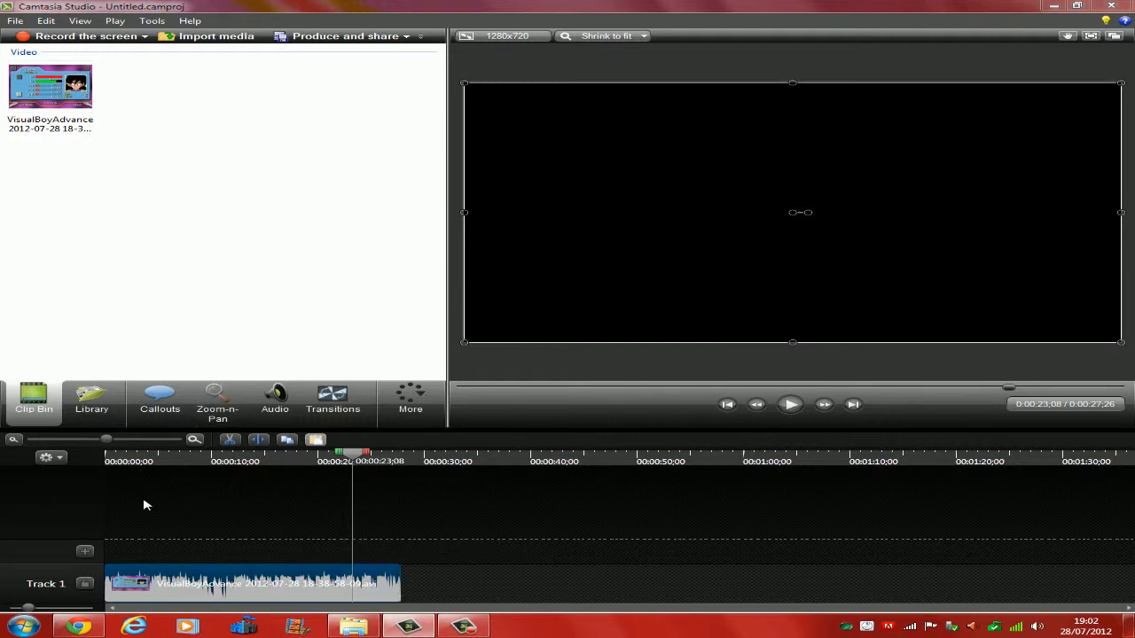
{"action": "mouse_move", "coordinate": [410, 435]}
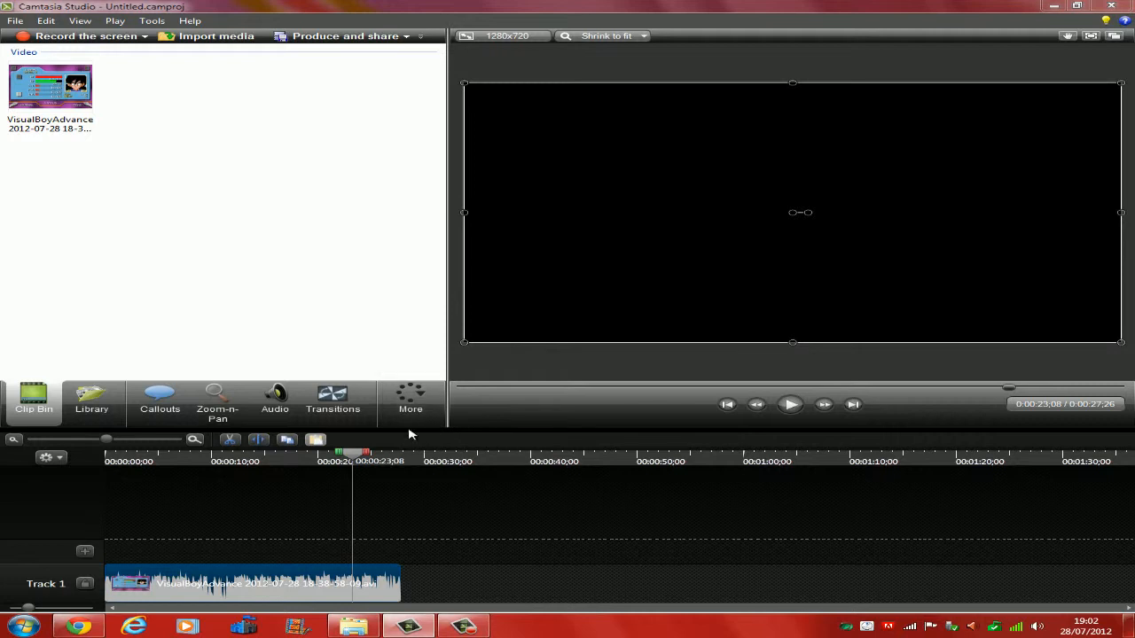
{"action": "mouse_move", "coordinate": [559, 570]}
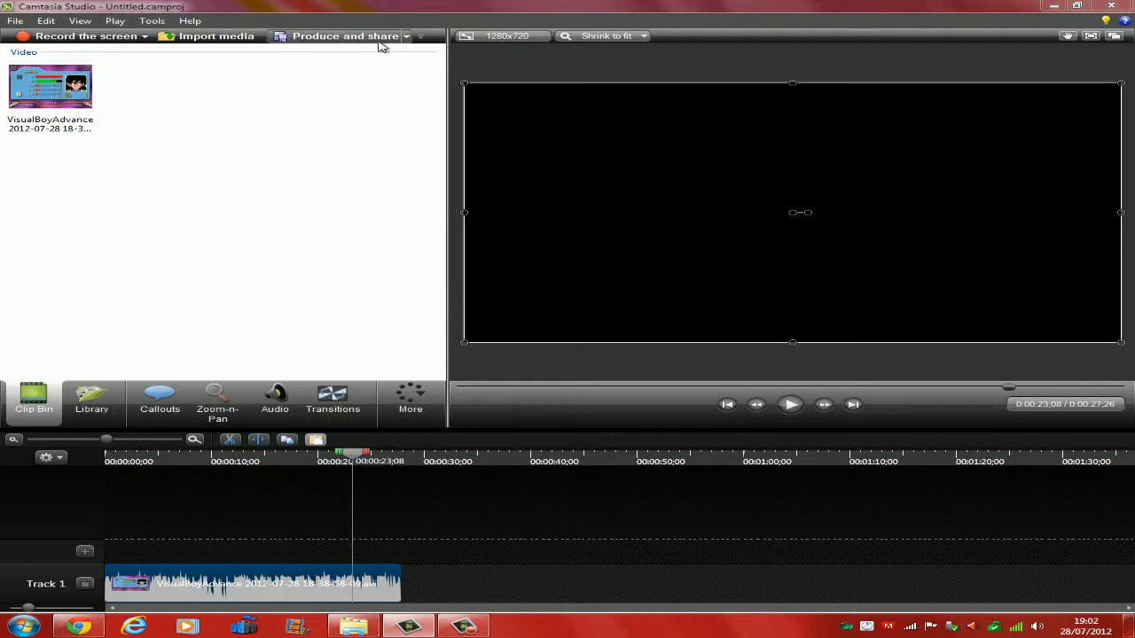
{"action": "mouse_move", "coordinate": [496, 36]}
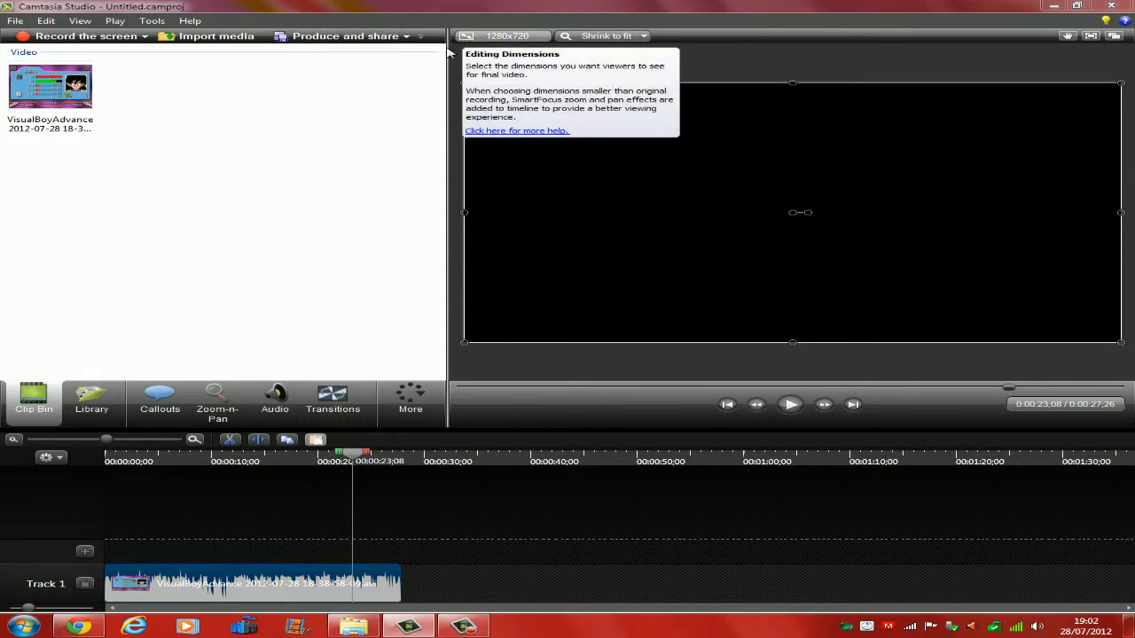